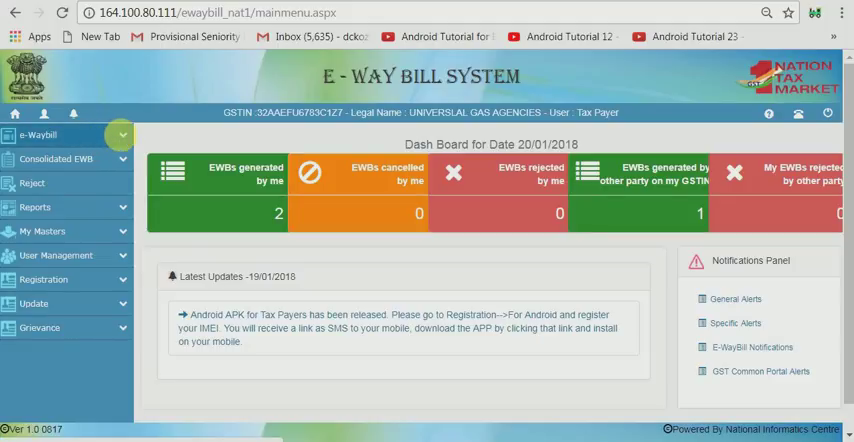
Expand the e-Waybill menu in the left sidebar
{"action": "left_click", "coordinate": [38, 135]}
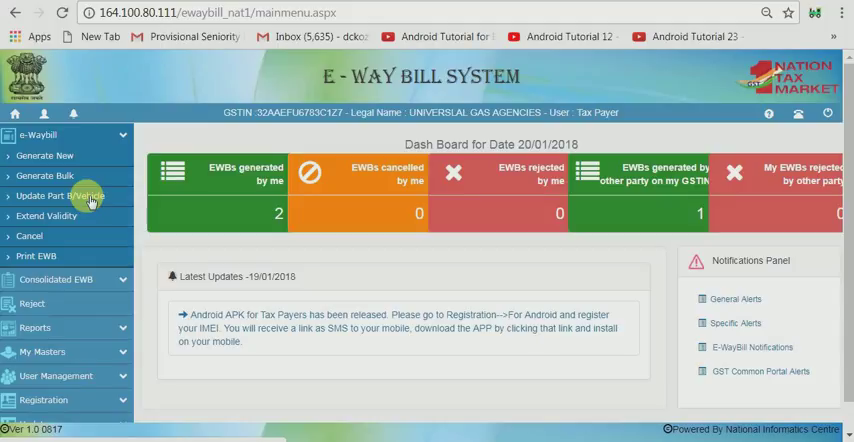
On Update Part-B/Vehicle, search bills generated by me on 20/01/2018
{"action": "left_click", "coordinate": [62, 195]}
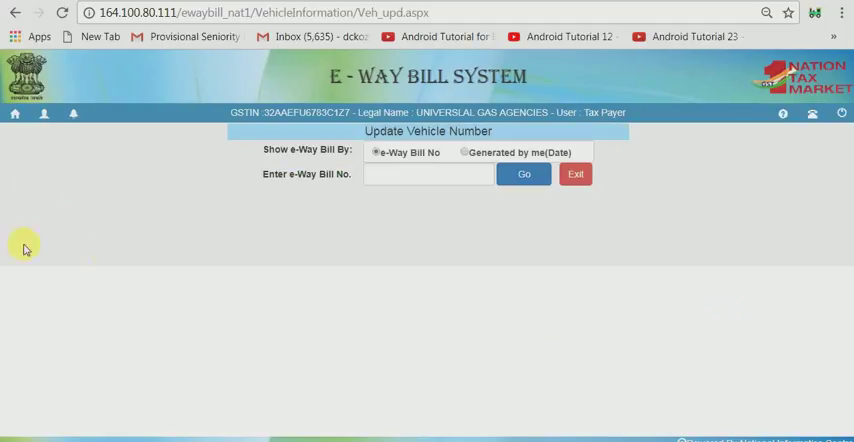
{"action": "mouse_move", "coordinate": [452, 194]}
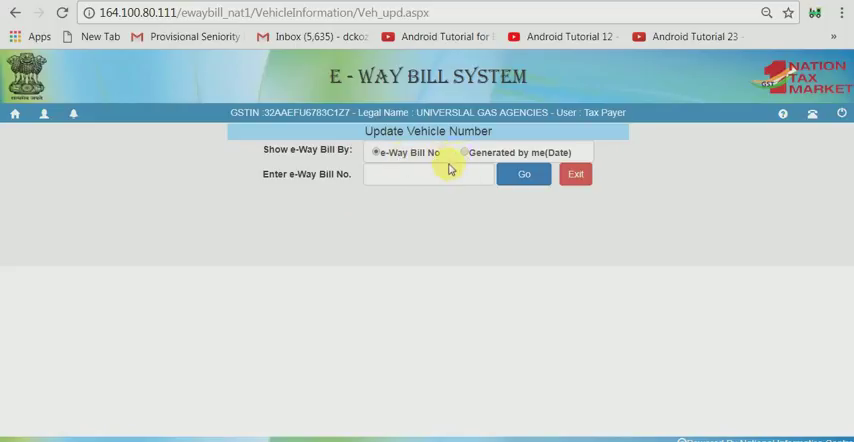
{"action": "left_click", "coordinate": [428, 174]}
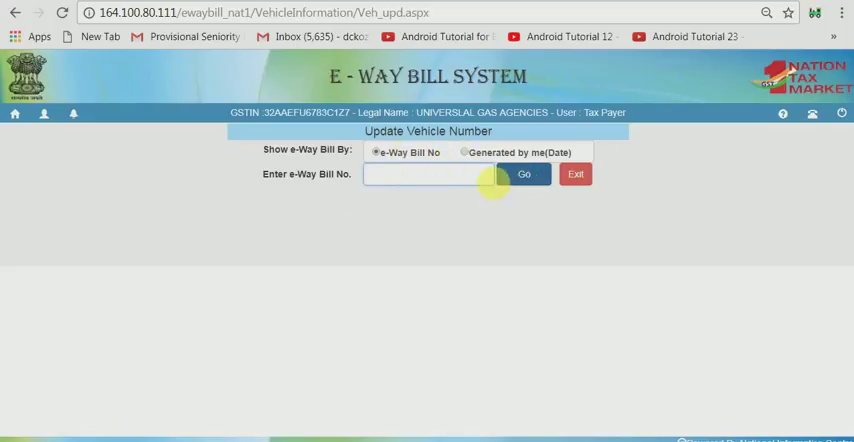
{"action": "left_click", "coordinate": [464, 152]}
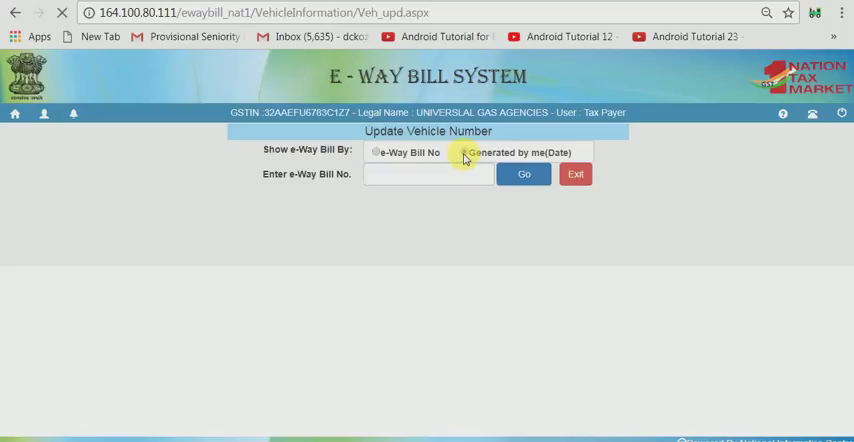
{"action": "left_click", "coordinate": [467, 152]}
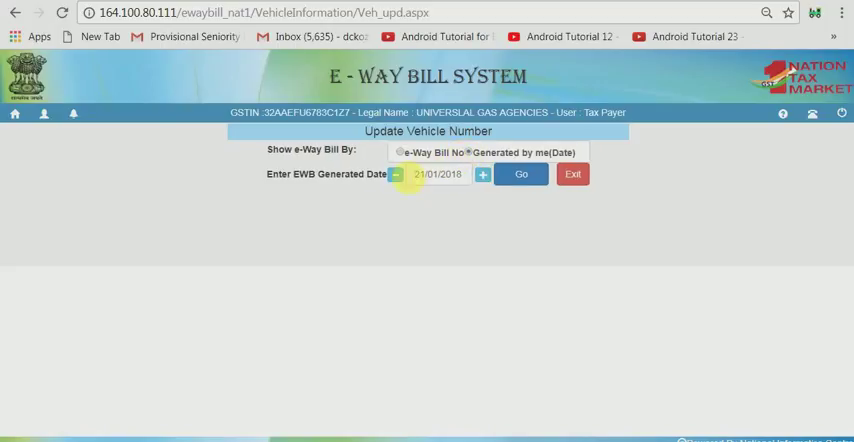
{"action": "left_click", "coordinate": [395, 174]}
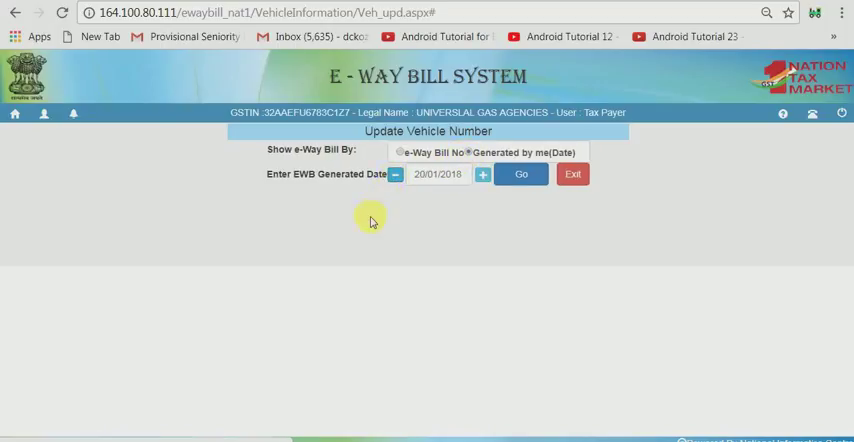
{"action": "left_click", "coordinate": [521, 174]}
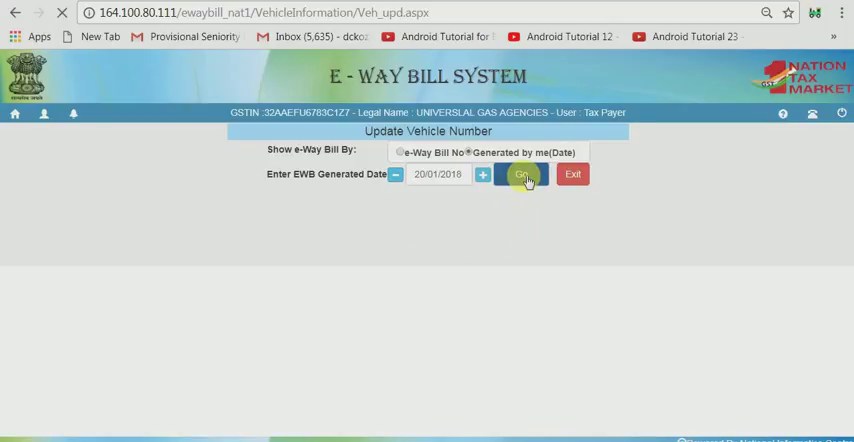
{"action": "left_click", "coordinate": [521, 174]}
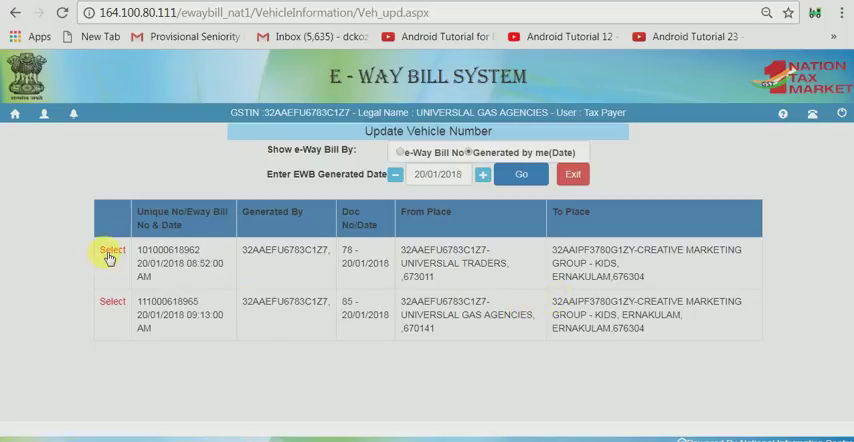
{"action": "left_click", "coordinate": [112, 252]}
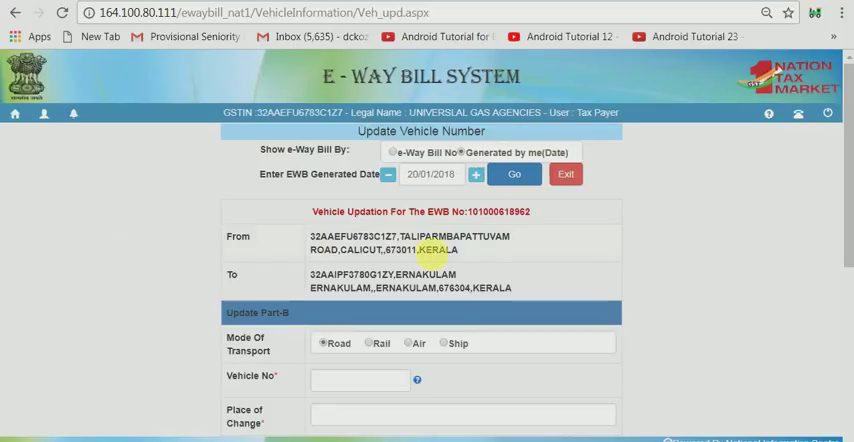
{"action": "scroll", "scroll_direction": "down", "scroll_amount": 3}
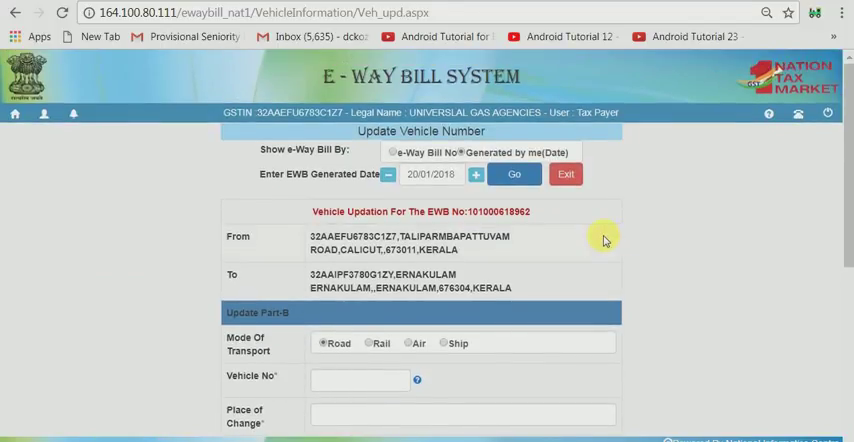
{"action": "mouse_move", "coordinate": [479, 264]}
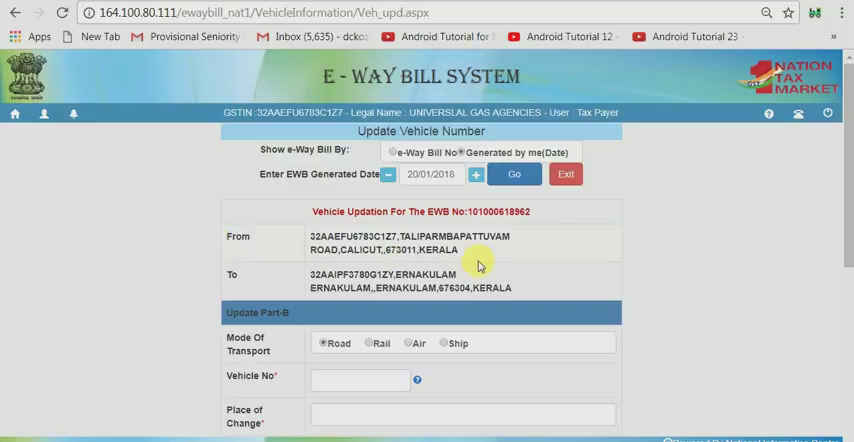
{"action": "scroll", "scroll_direction": "down", "scroll_amount": 3}
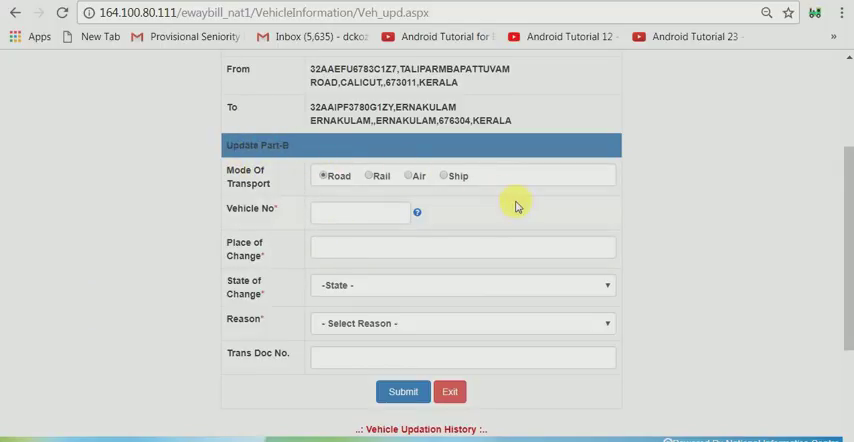
{"action": "scroll", "scroll_direction": "down", "scroll_amount": 3}
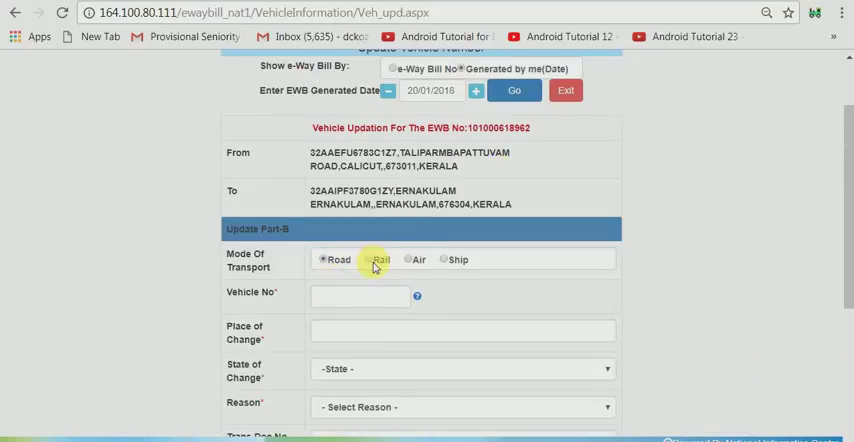
{"action": "left_click", "coordinate": [369, 259]}
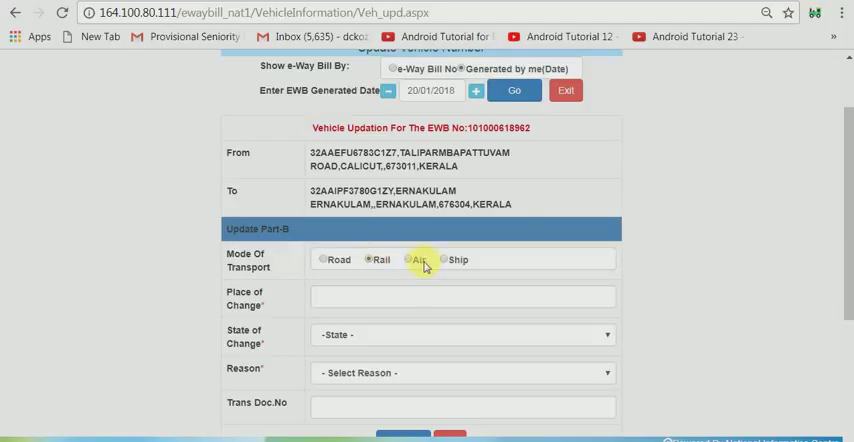
{"action": "scroll", "scroll_direction": "down", "scroll_amount": 3}
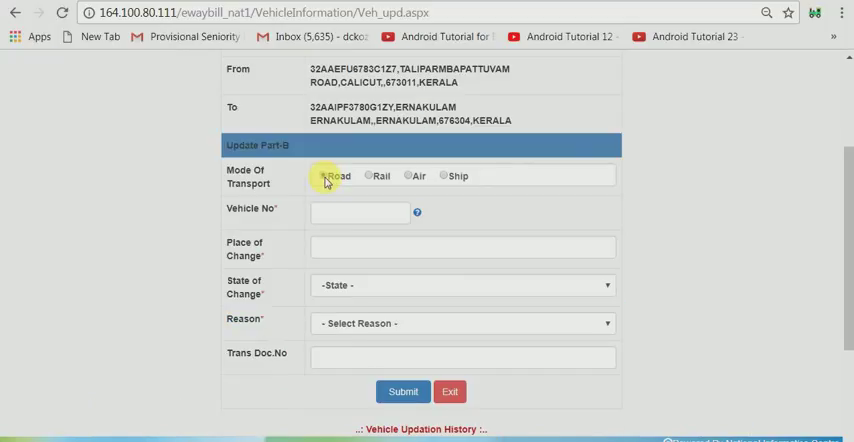
{"action": "left_click", "coordinate": [360, 212]}
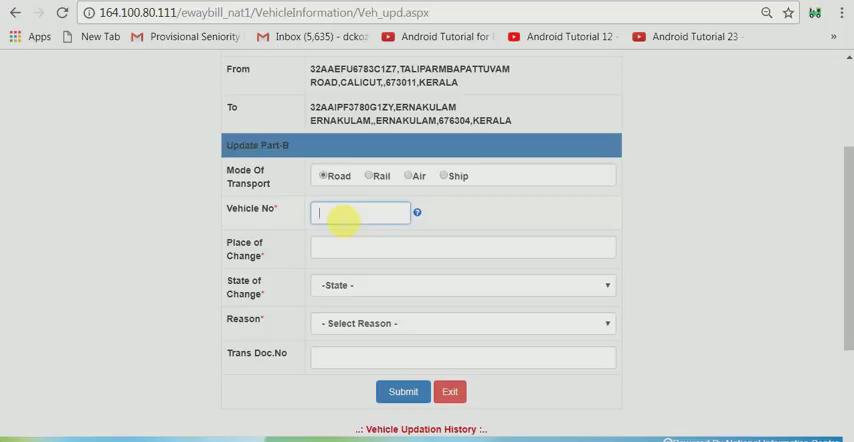
{"action": "type", "text": "KL11AK5878"}
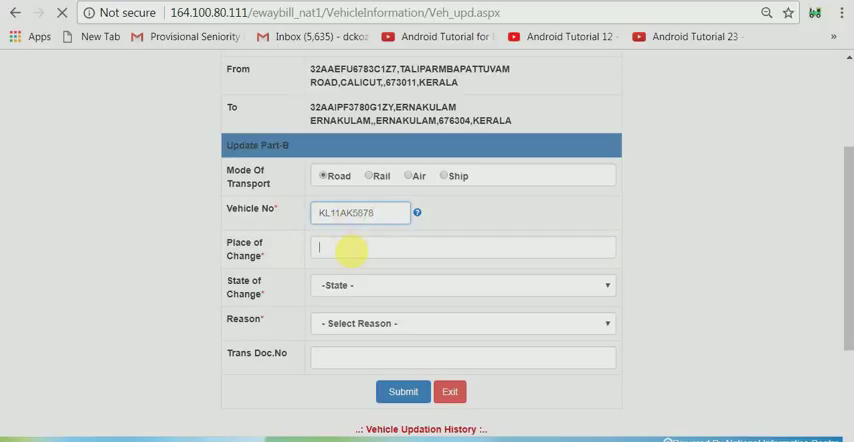
{"action": "left_click", "coordinate": [462, 247]}
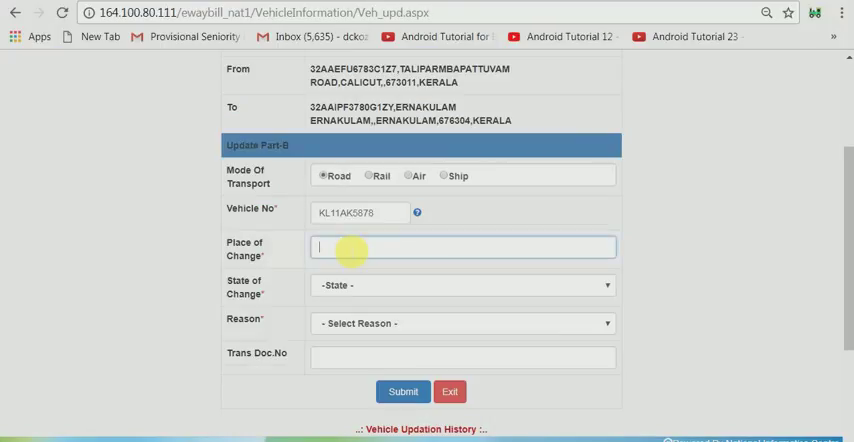
{"action": "type", "text": "THRIS"}
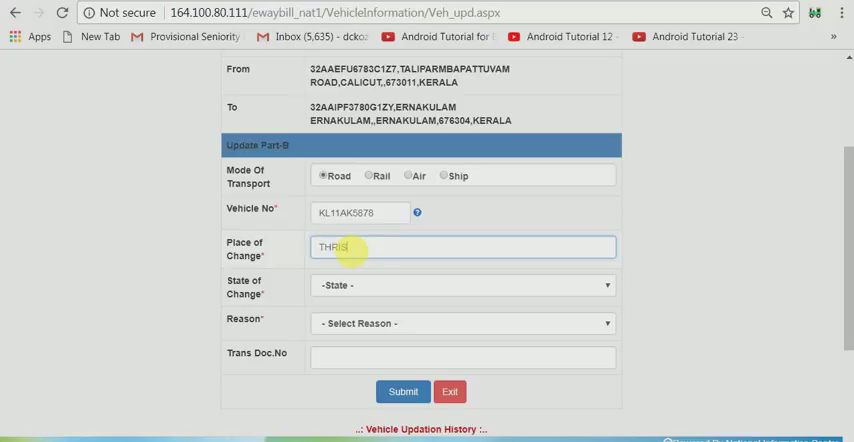
{"action": "type", "text": "SUR"}
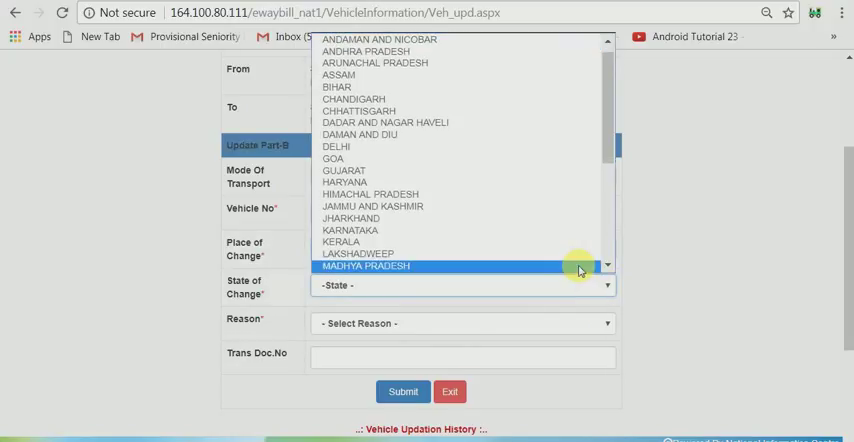
Set state of change to KERALA, reason 'Due To Break Down', and submit
{"action": "left_click", "coordinate": [341, 241]}
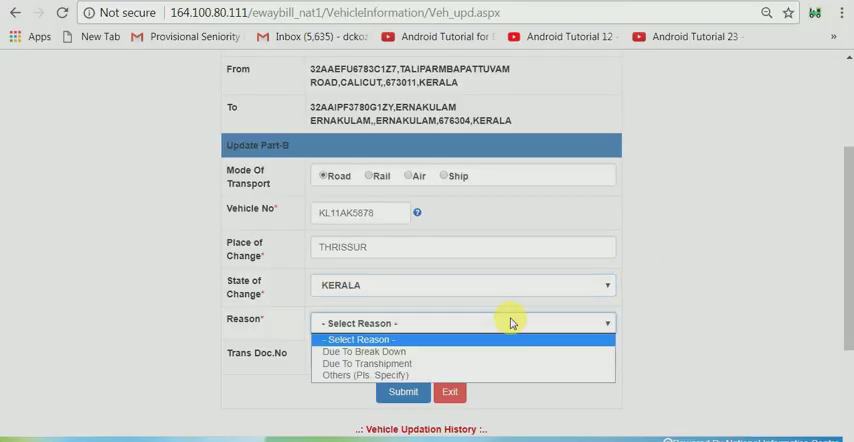
{"action": "scroll", "scroll_direction": "down", "scroll_amount": 3}
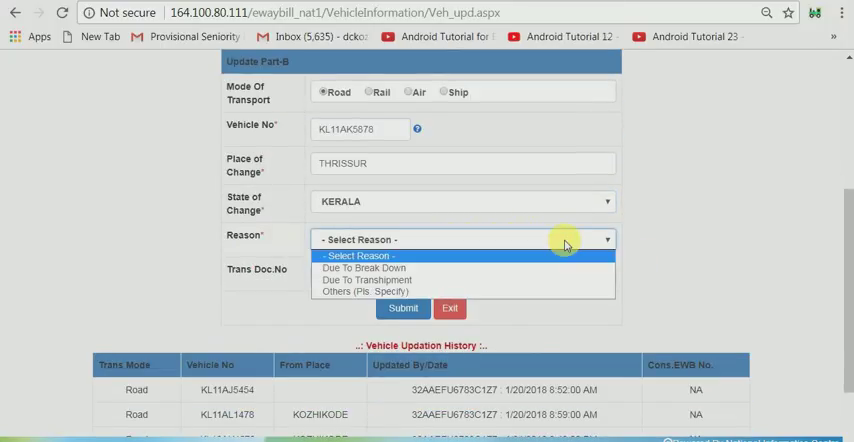
{"action": "mouse_move", "coordinate": [547, 268]}
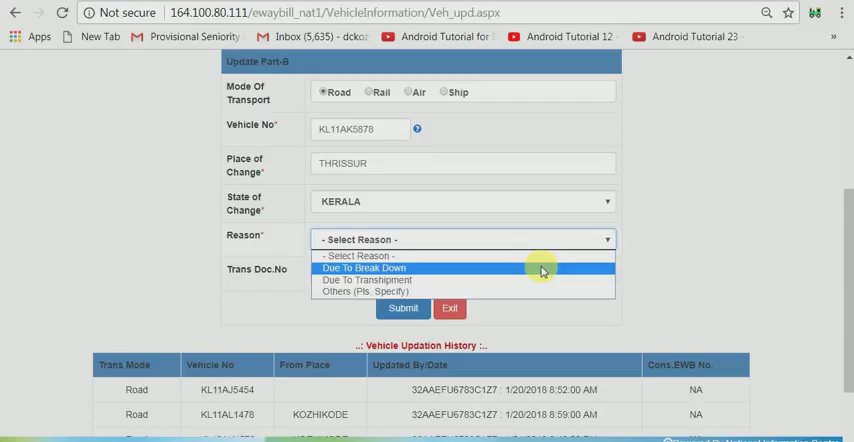
{"action": "left_click", "coordinate": [364, 267]}
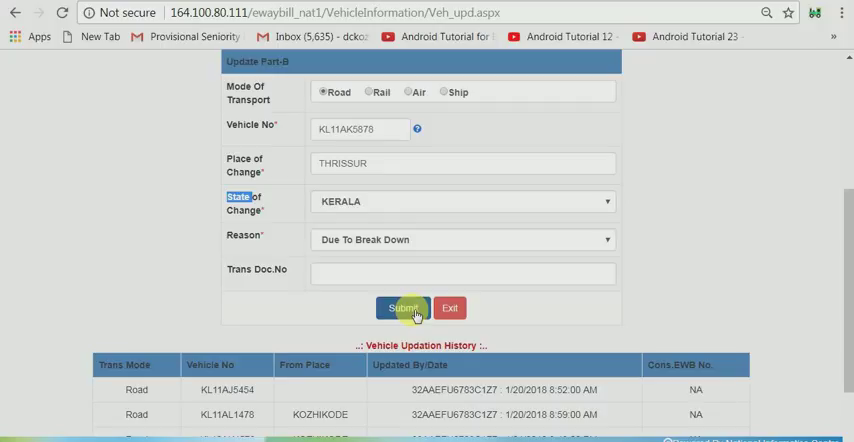
{"action": "left_click", "coordinate": [403, 307]}
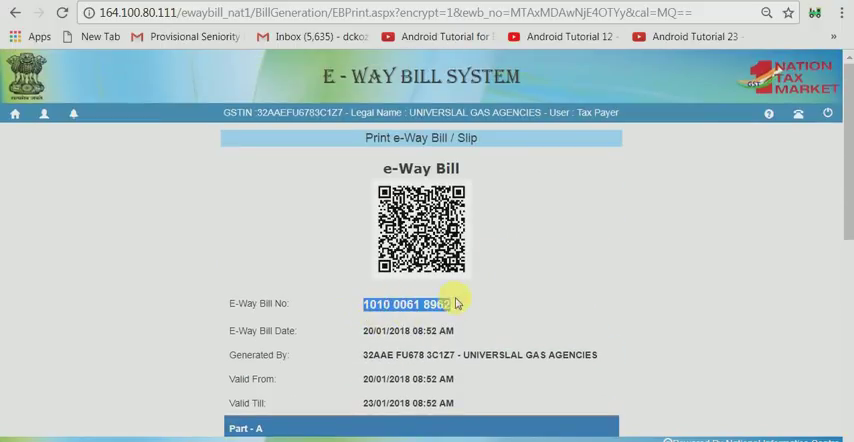
{"action": "mouse_move", "coordinate": [540, 273]}
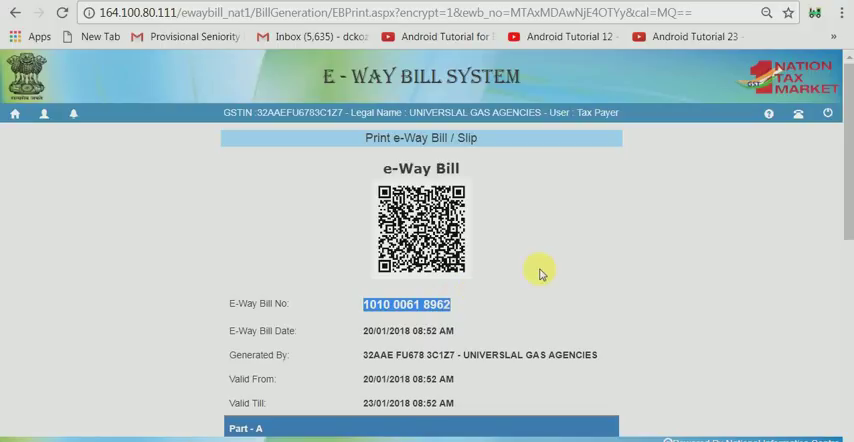
{"action": "scroll", "scroll_direction": "down", "scroll_amount": 3}
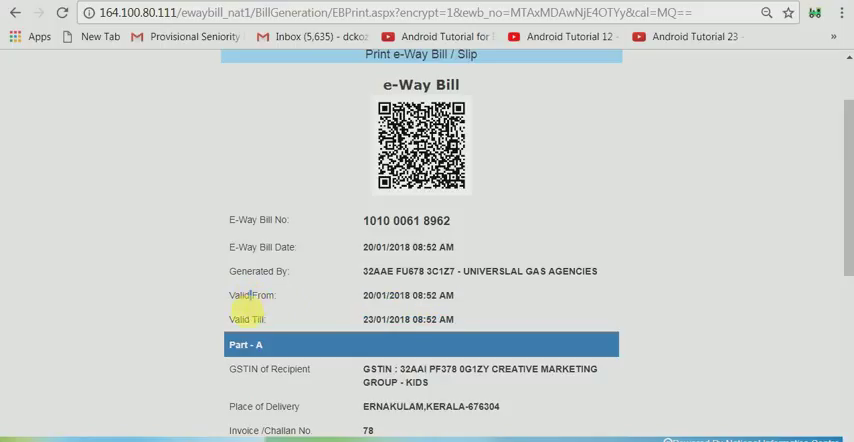
{"action": "scroll", "scroll_direction": "down", "scroll_amount": 3}
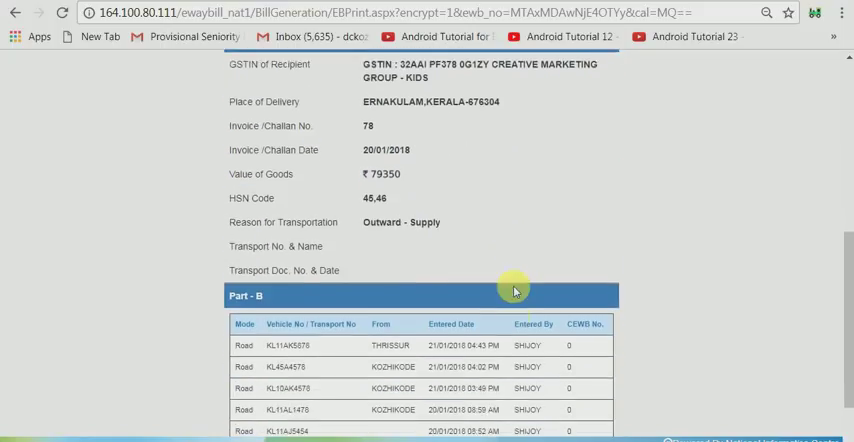
{"action": "scroll", "scroll_direction": "down", "scroll_amount": 3}
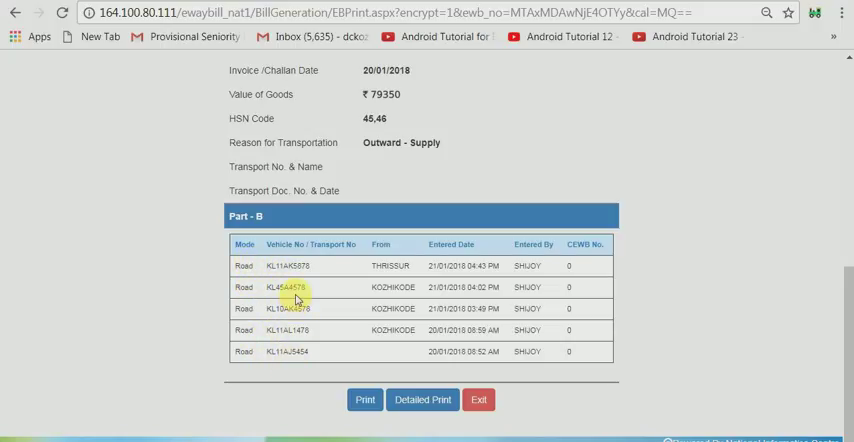
{"action": "mouse_move", "coordinate": [243, 351]}
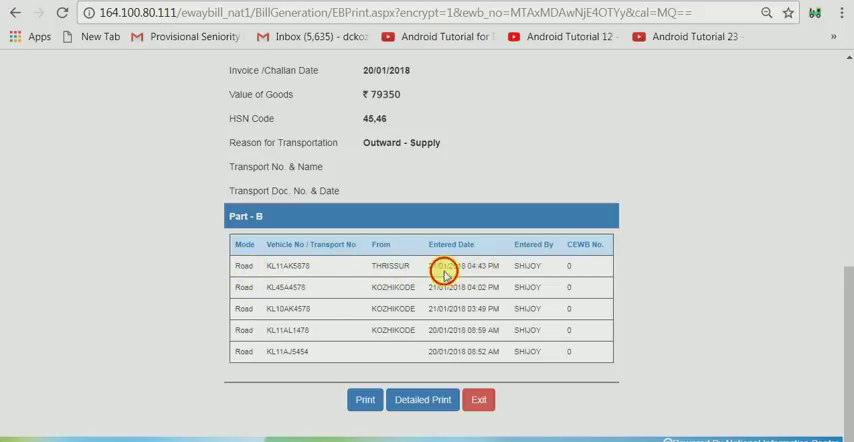
{"action": "mouse_move", "coordinate": [620, 283]}
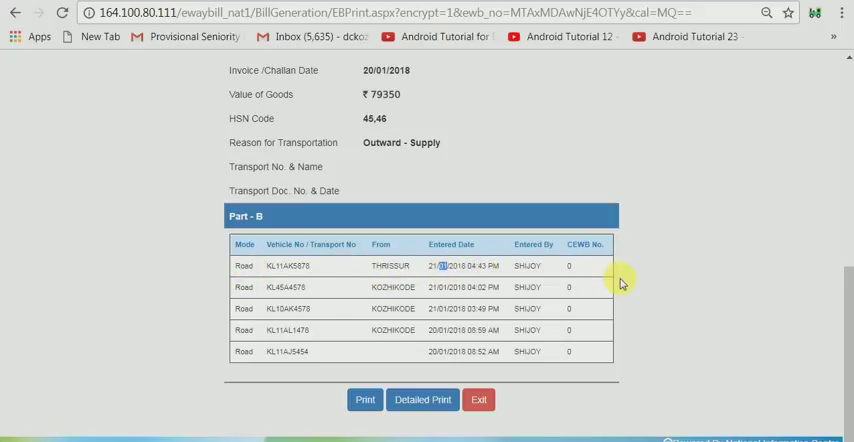